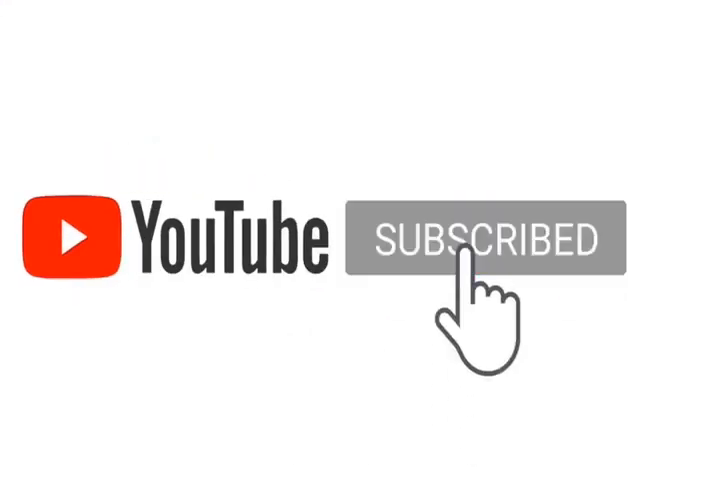
{"action": "left_click", "coordinate": [476, 240]}
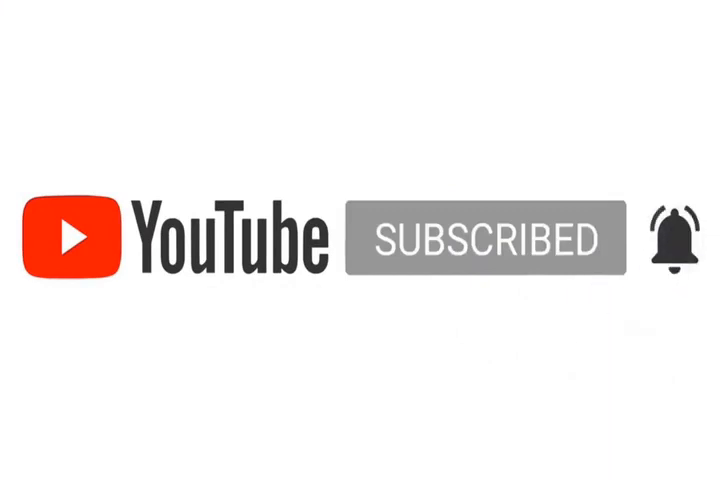